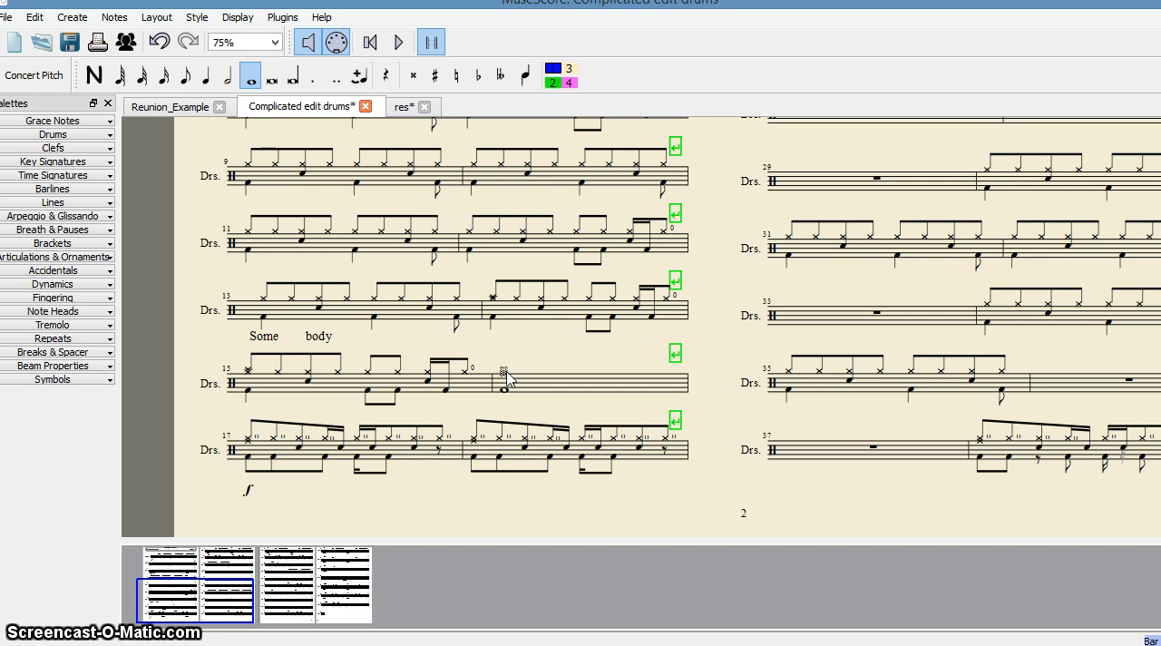
pyautogui.moveTo(504, 313)
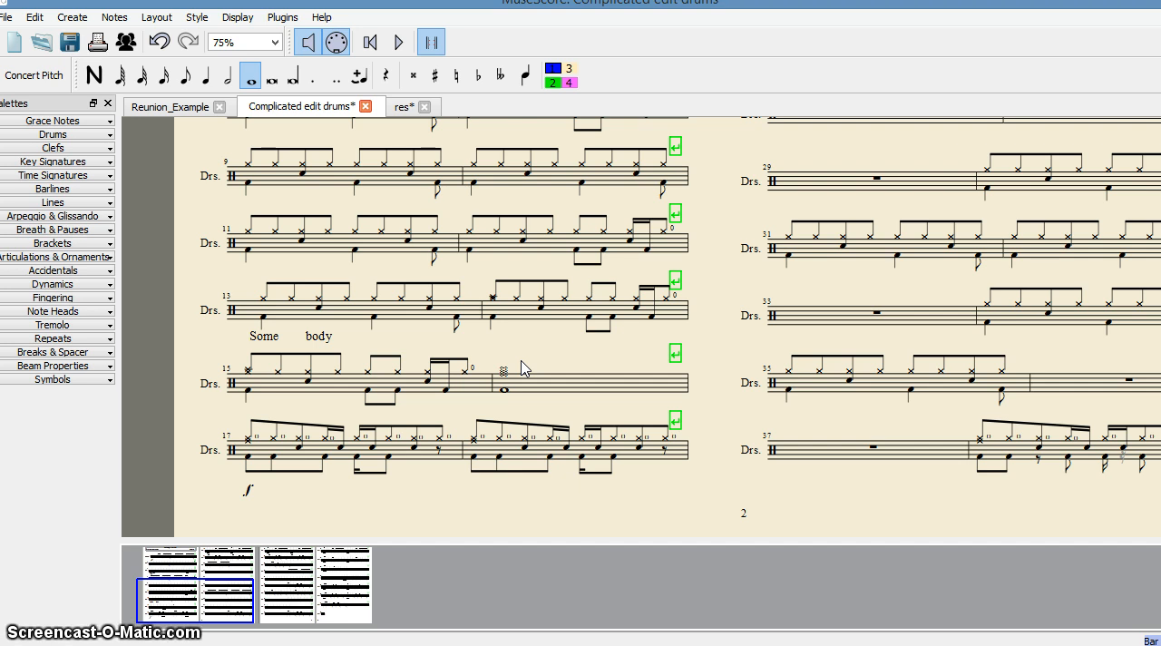
pyautogui.moveTo(314, 343)
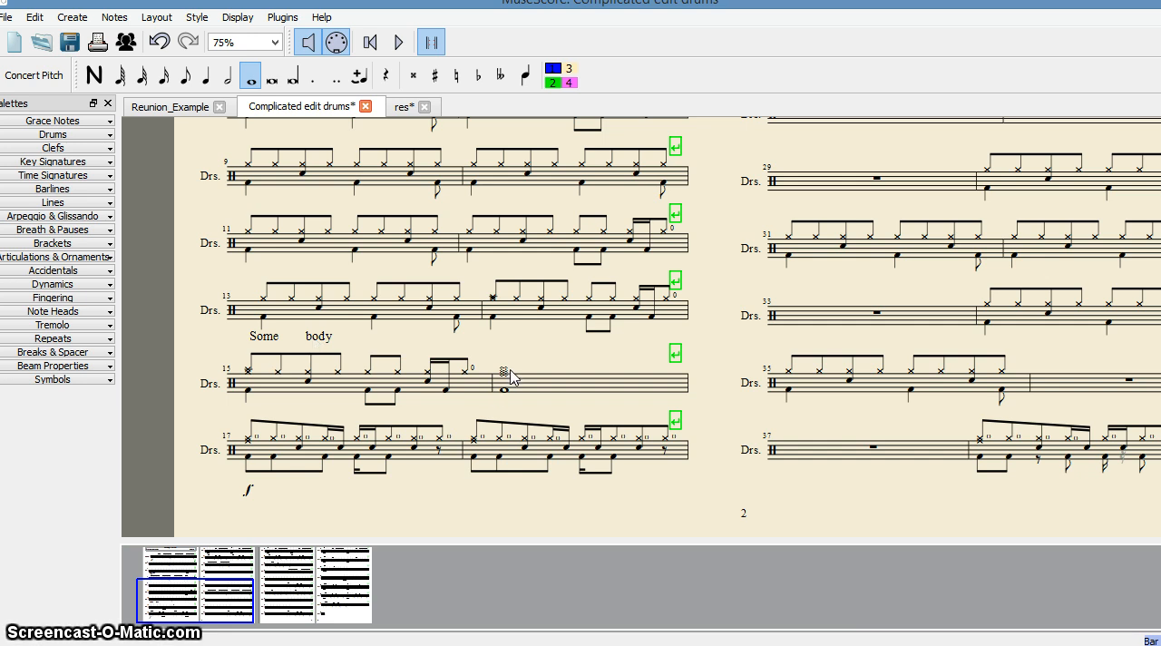
pyautogui.moveTo(508, 378)
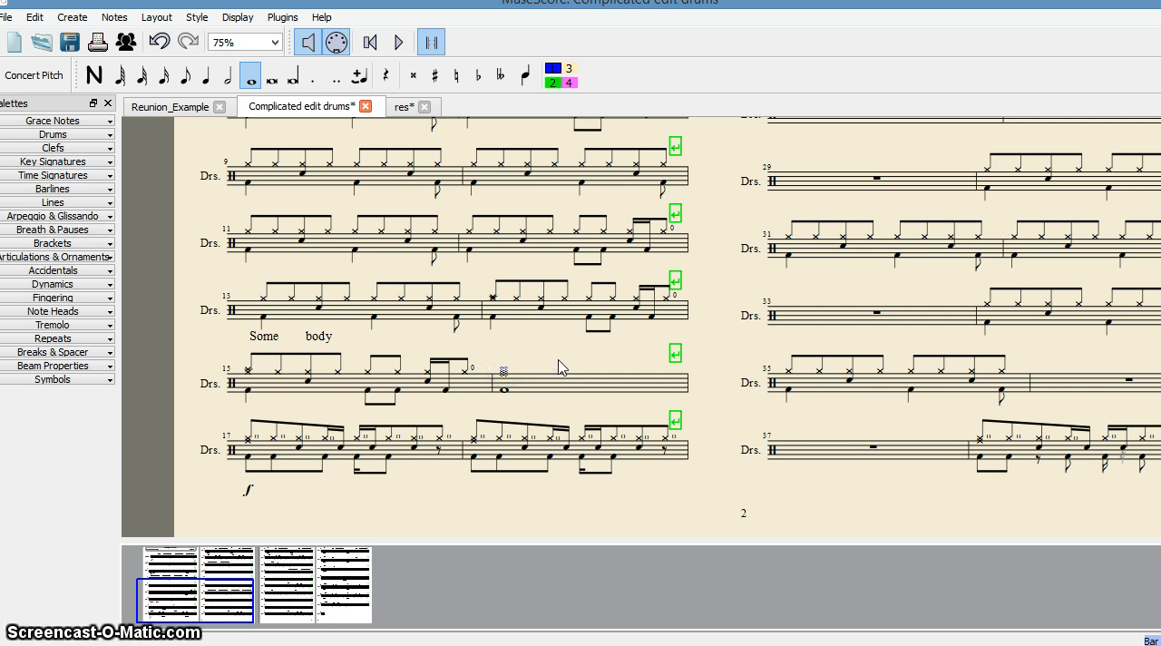
pyautogui.moveTo(506, 377)
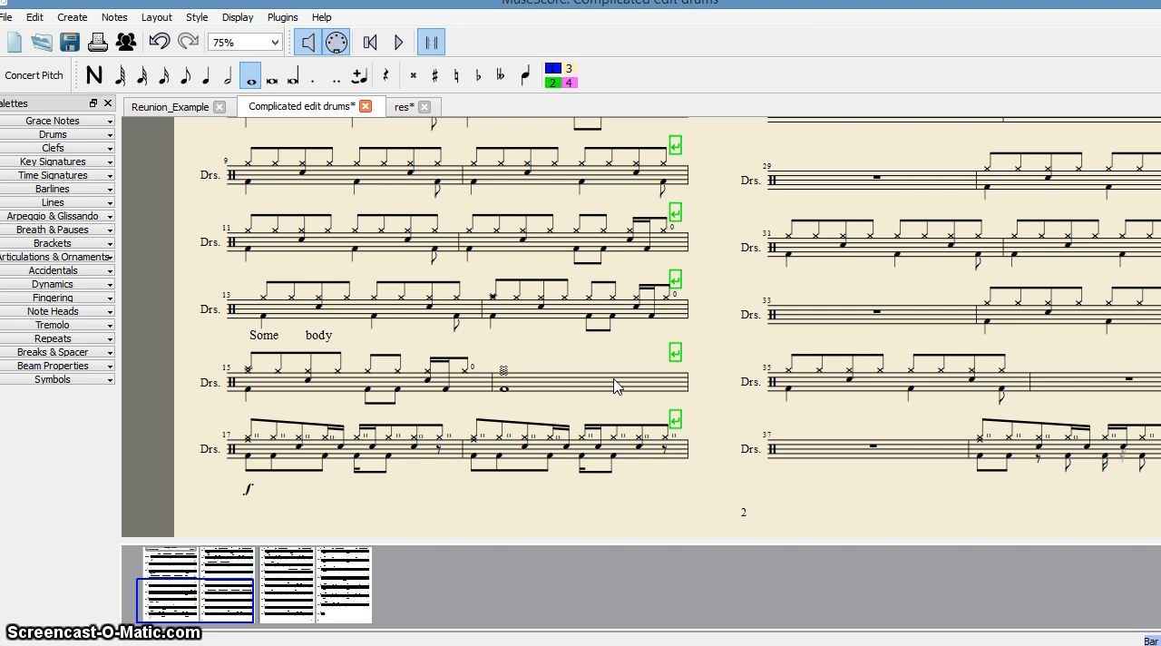
pyautogui.moveTo(533, 355)
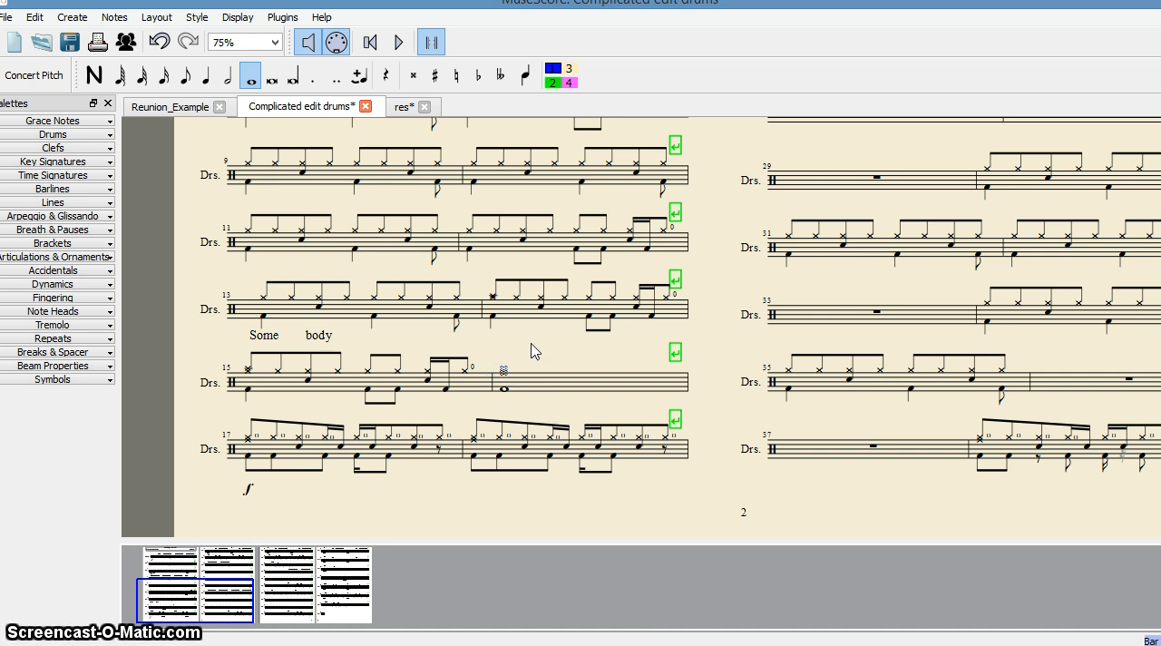
# - Select the cymbal note in measure 16 and bring up the Create menu's text options
pyautogui.click(184, 75)
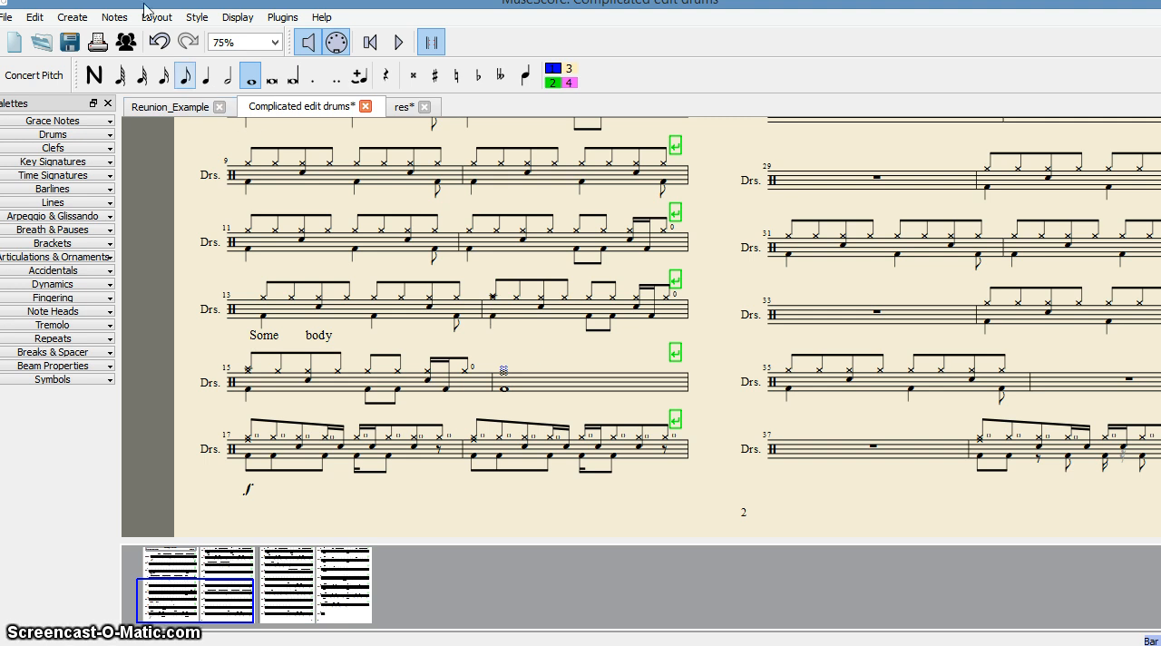
pyautogui.click(72, 16)
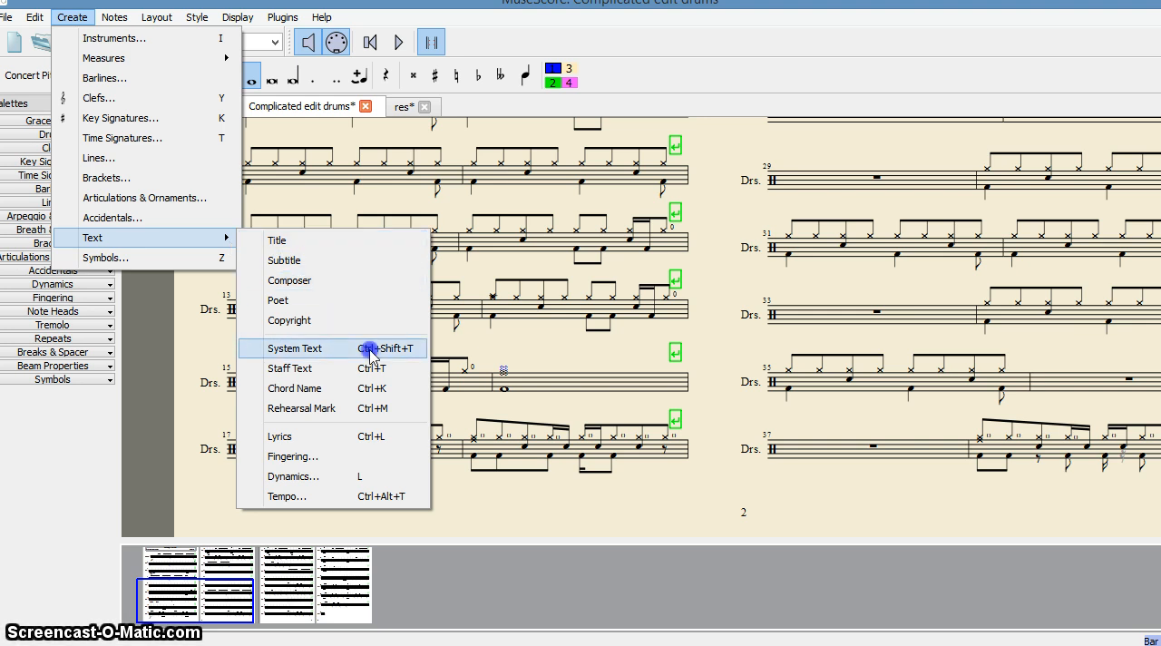
# - Add system text reading 'Crash and Ride cymbals' to the measure 16 note
pyautogui.click(294, 348)
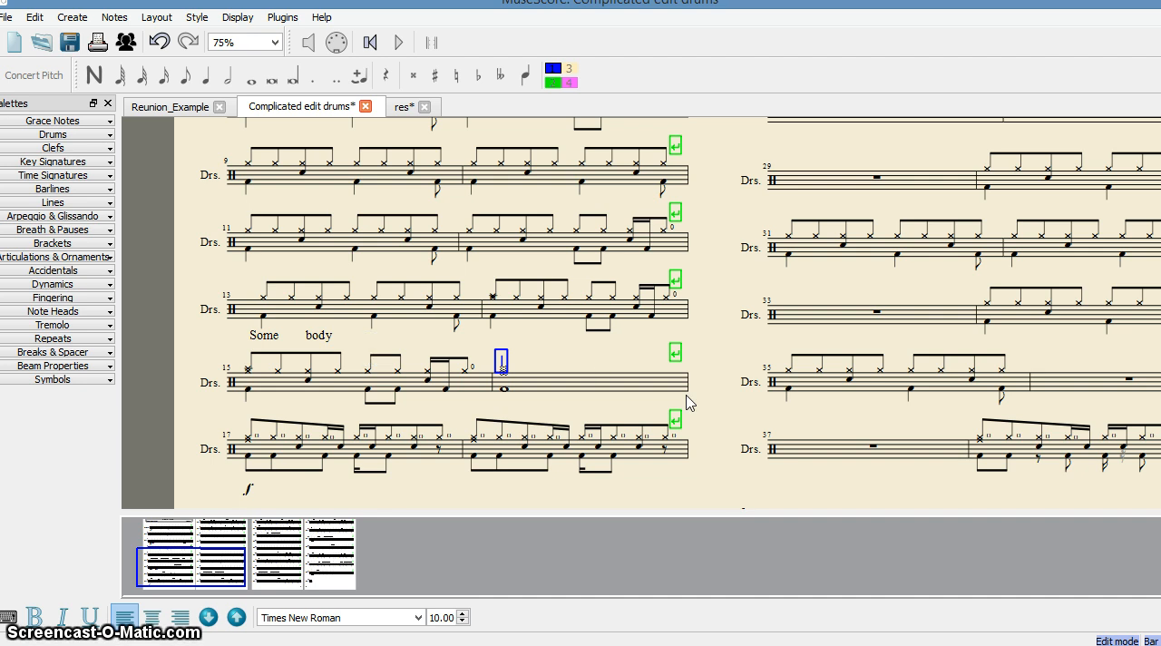
pyautogui.moveTo(648, 361)
pyautogui.write('cl')
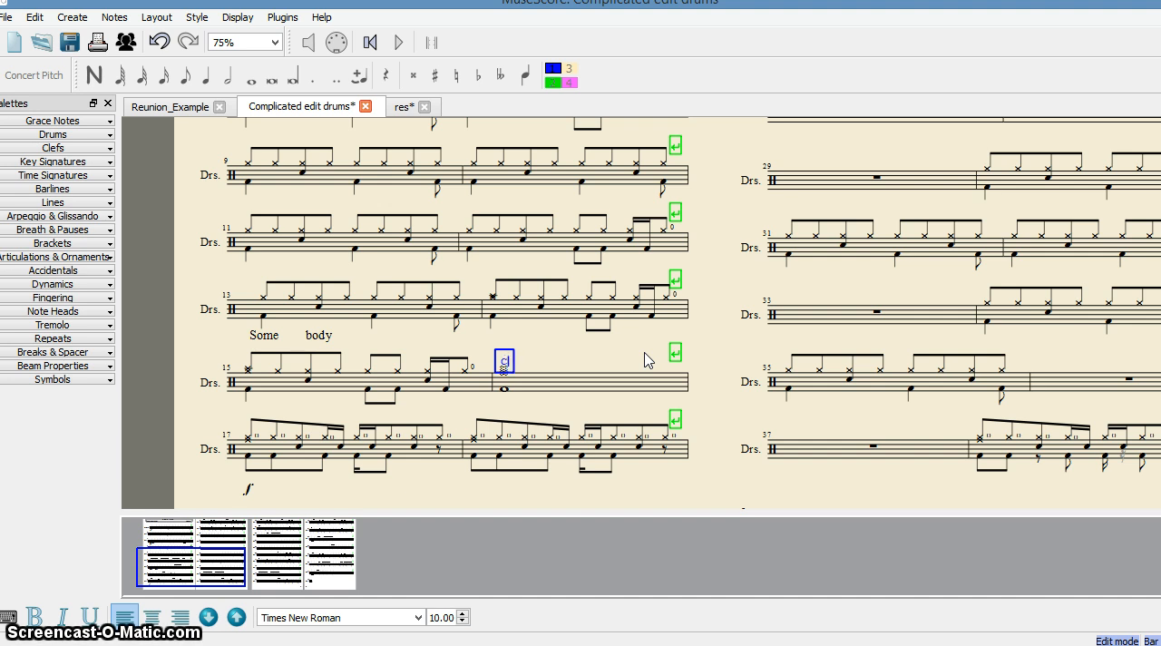
pyautogui.write('Cral')
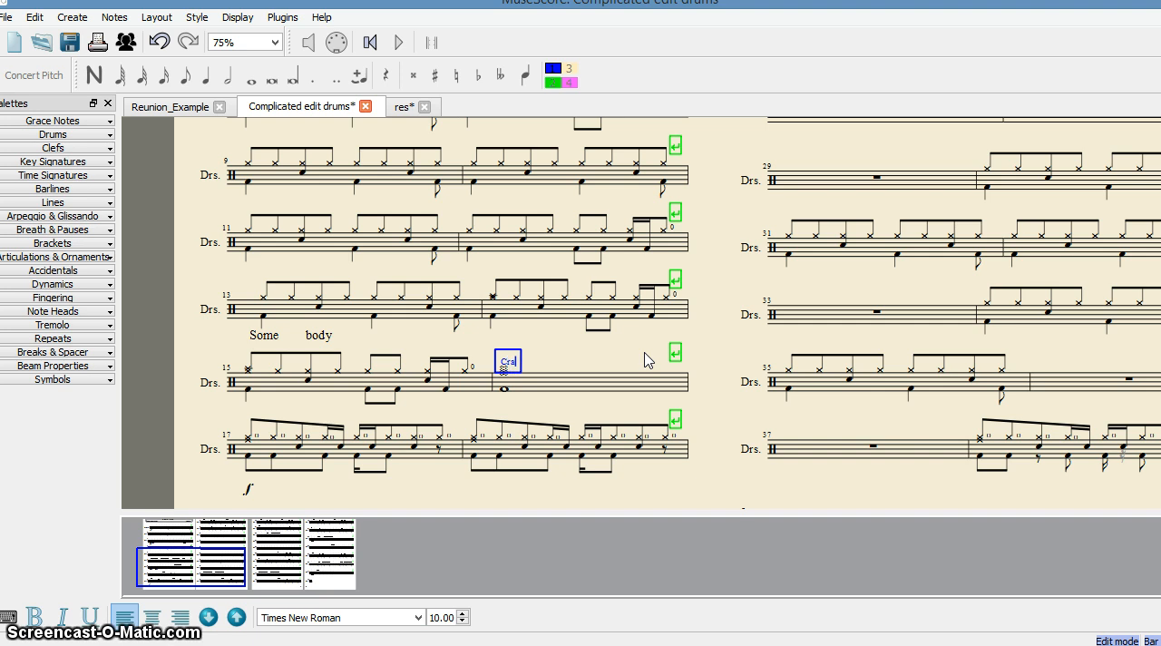
pyautogui.write('sh')
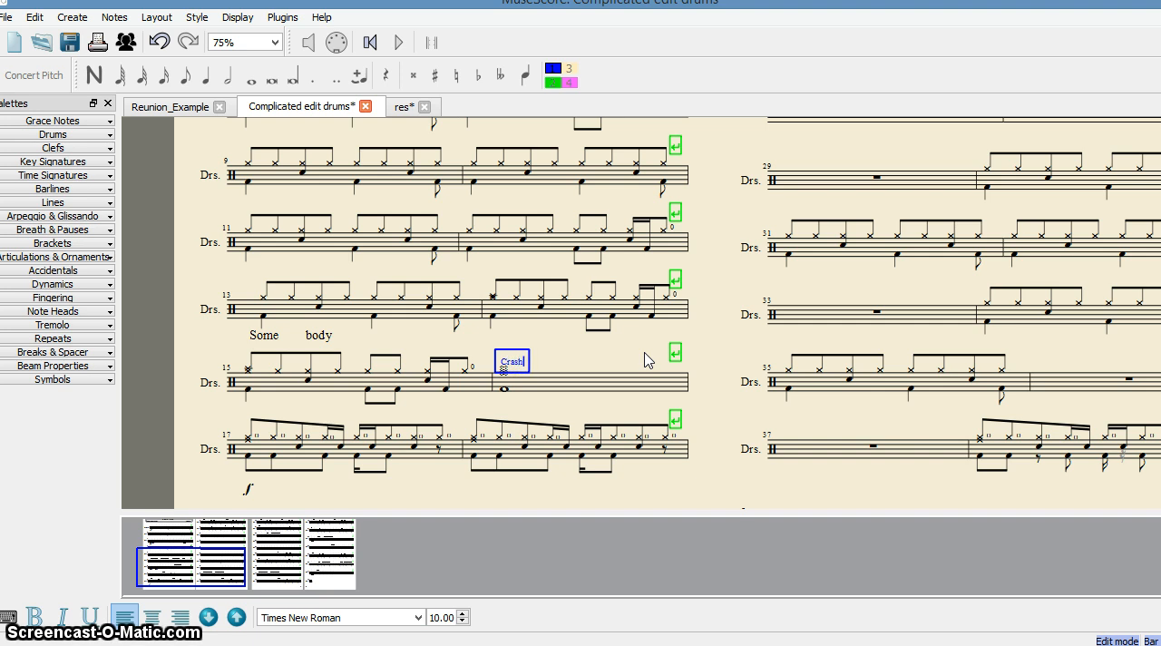
pyautogui.write('a')
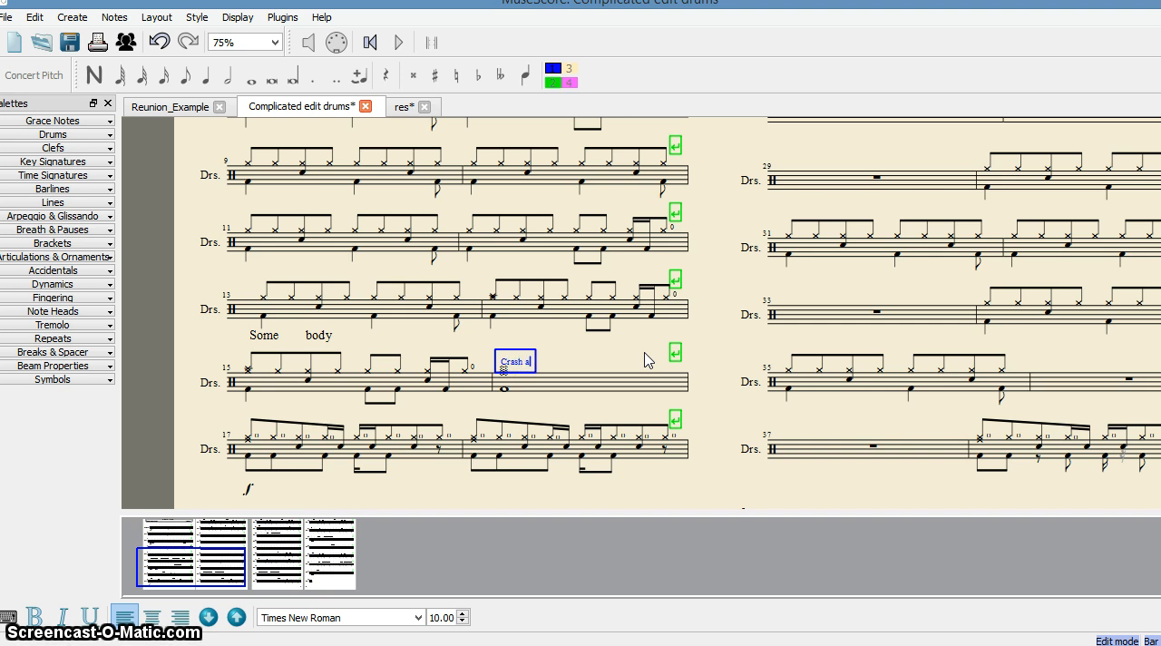
pyautogui.write('nd')
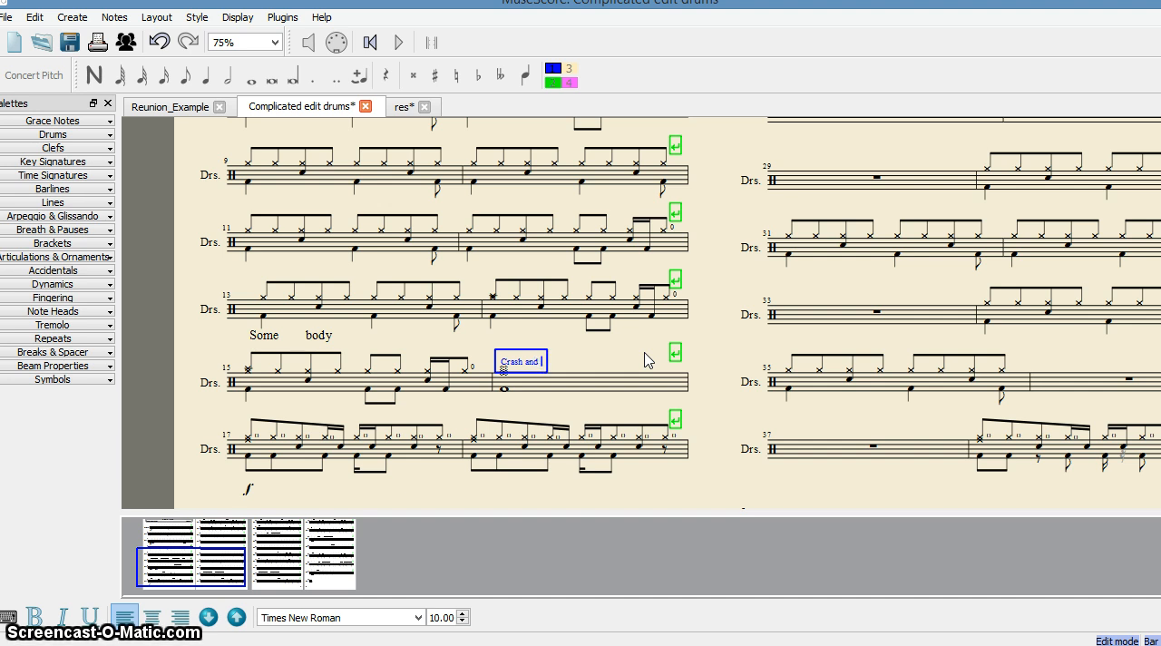
pyautogui.write('R')
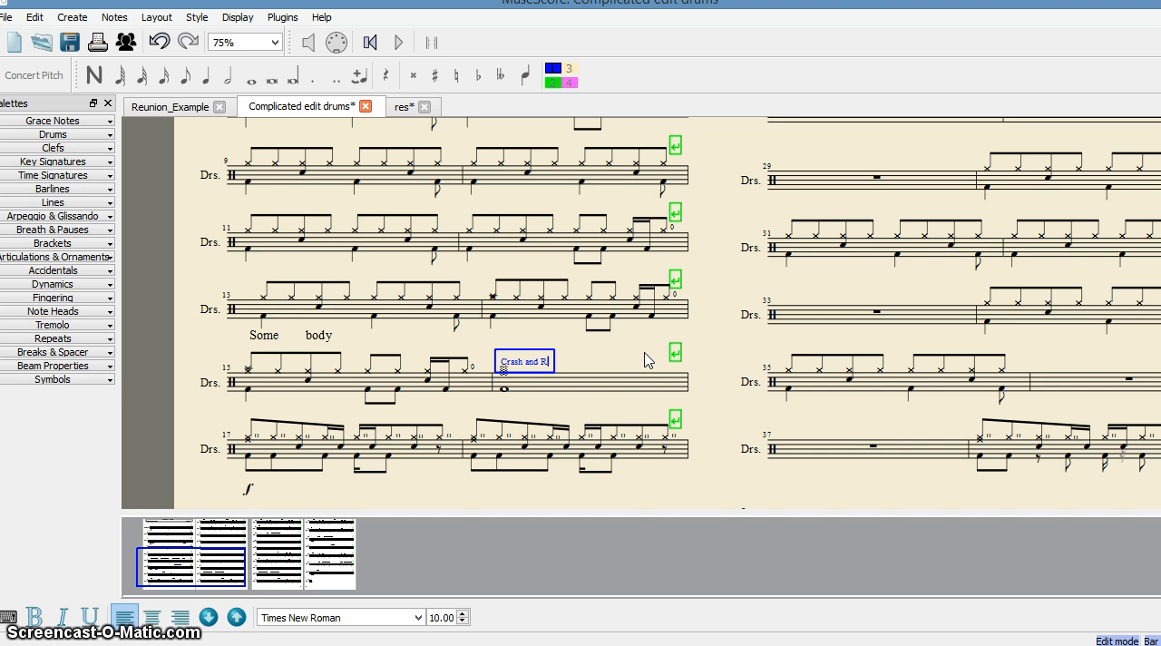
pyautogui.write('ide')
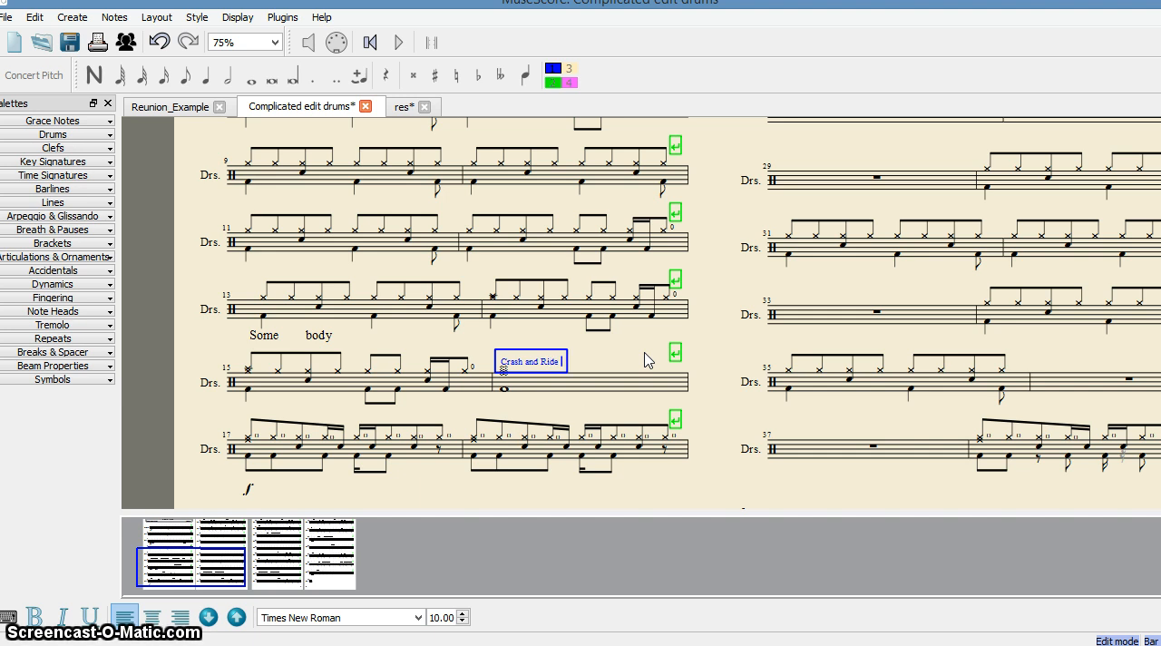
pyautogui.write('cymb')
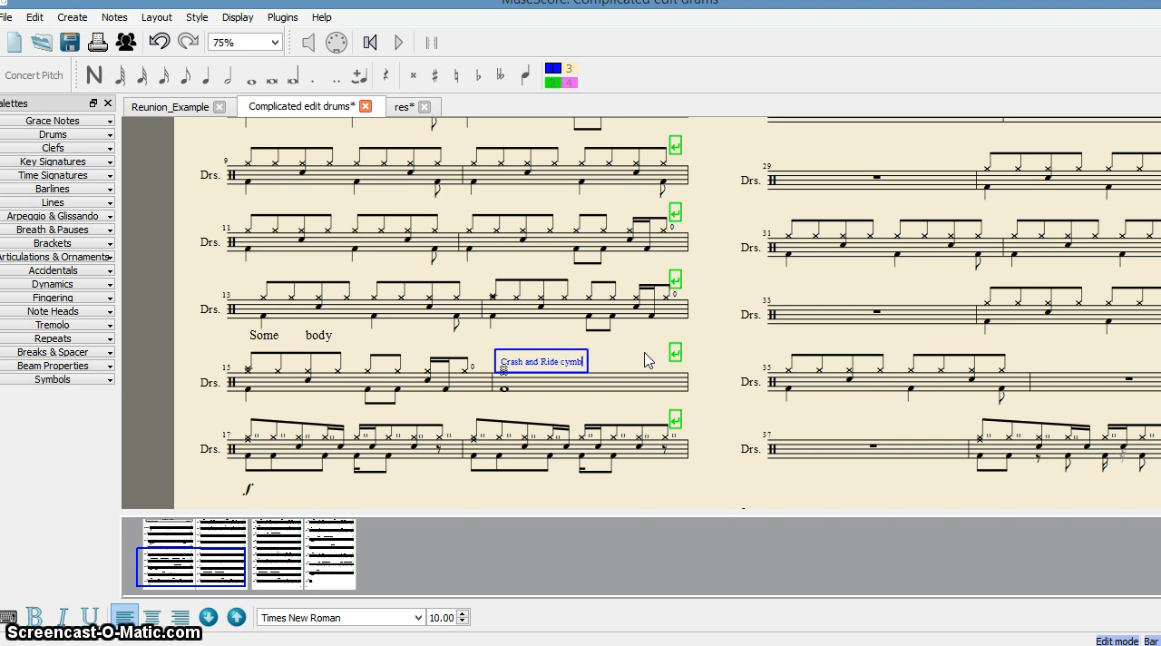
pyautogui.write('als')
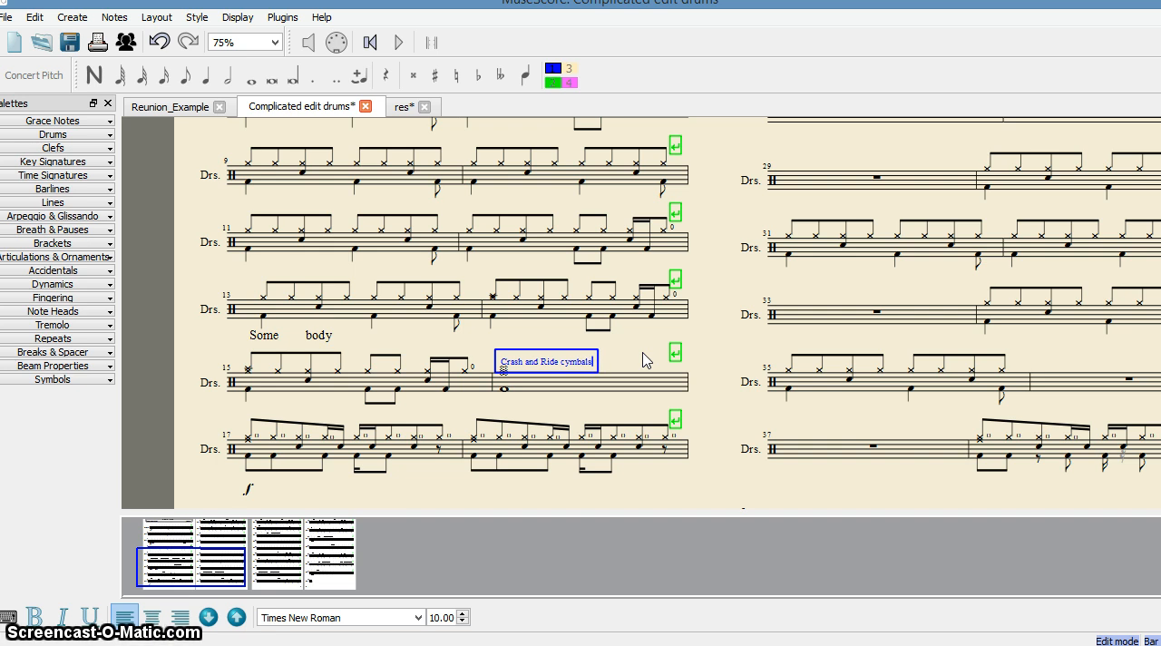
pyautogui.moveTo(535, 371)
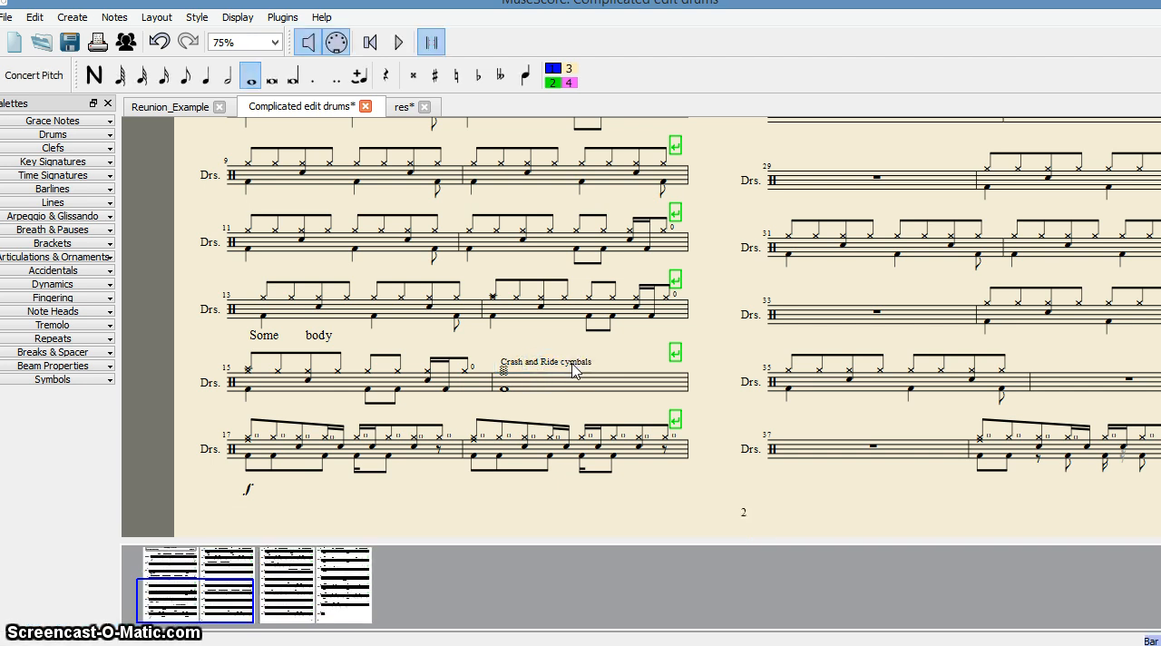
# - Move the 'Crash and Ride cymbals' label slightly higher and reselect it
pyautogui.click(544, 360)
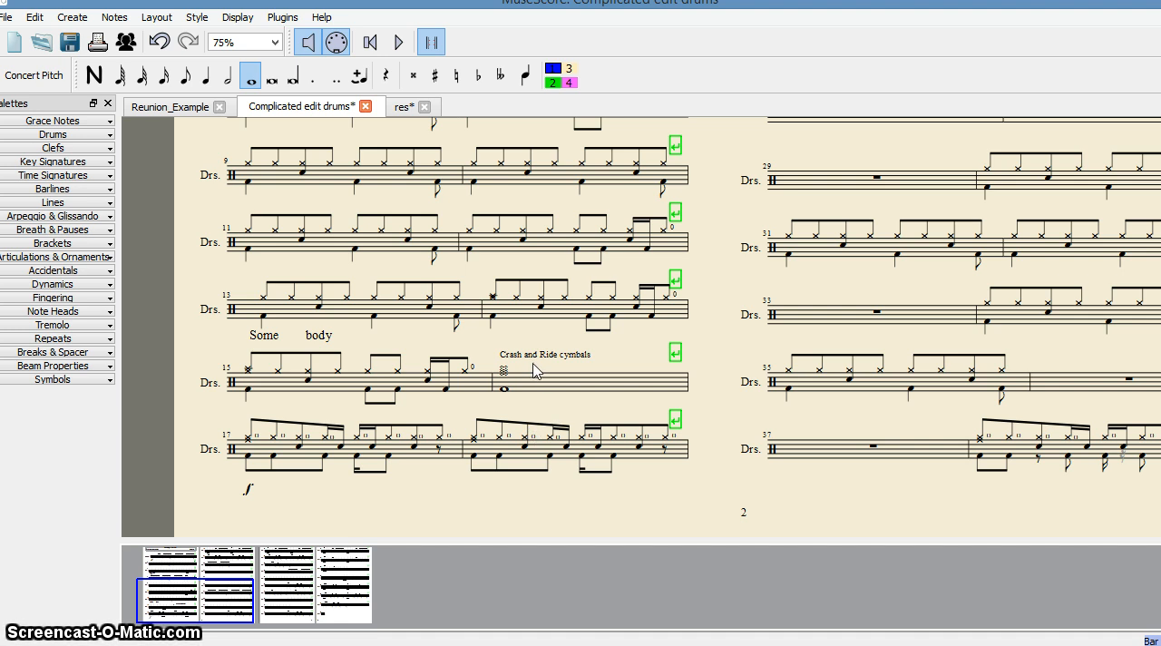
pyautogui.moveTo(538, 363)
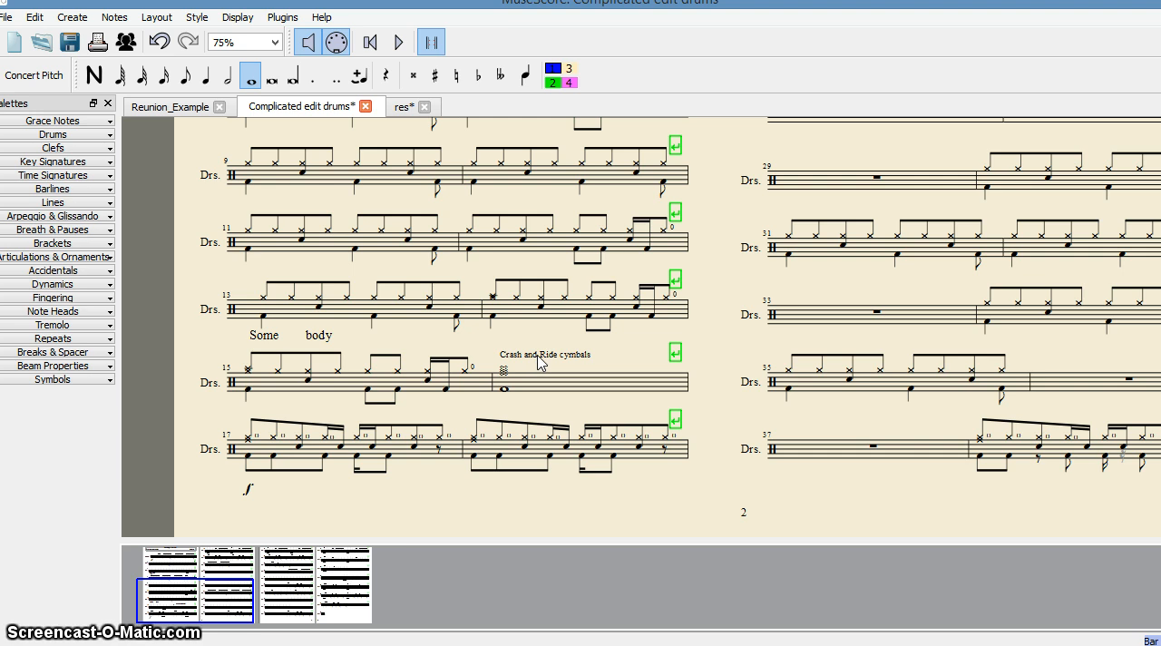
pyautogui.click(544, 354)
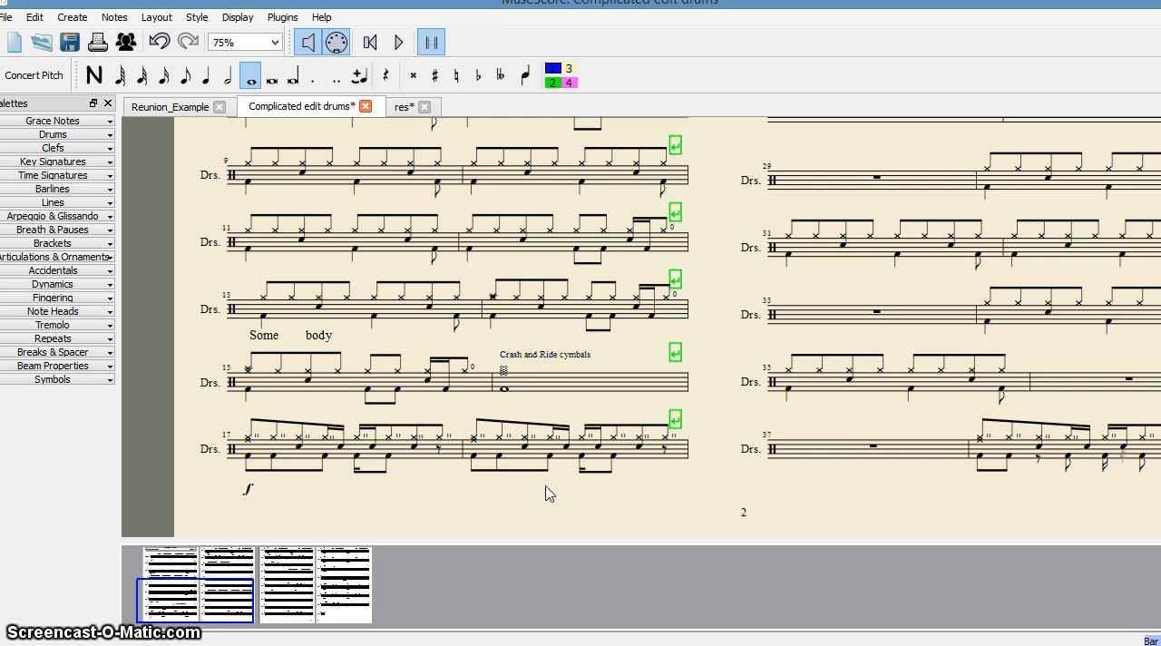
pyautogui.moveTo(535, 402)
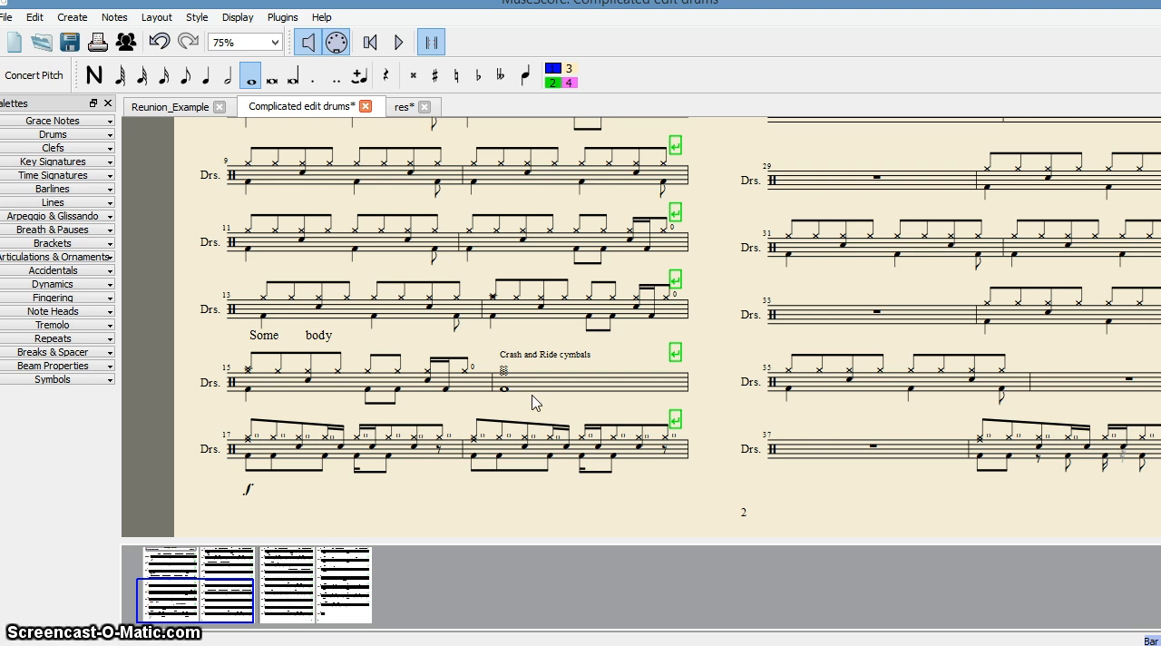
pyautogui.click(544, 353)
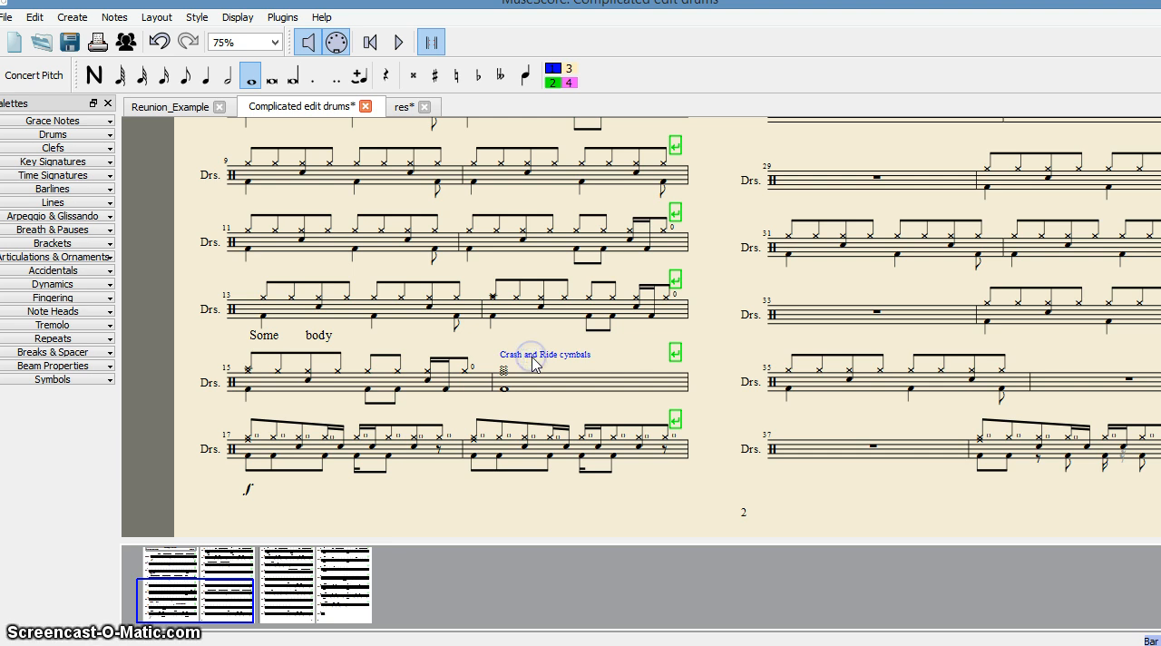
# - Raise the 'Crash and Ride cymbals' text size from 10 pt to 11 pt
pyautogui.doubleClick(545, 353)
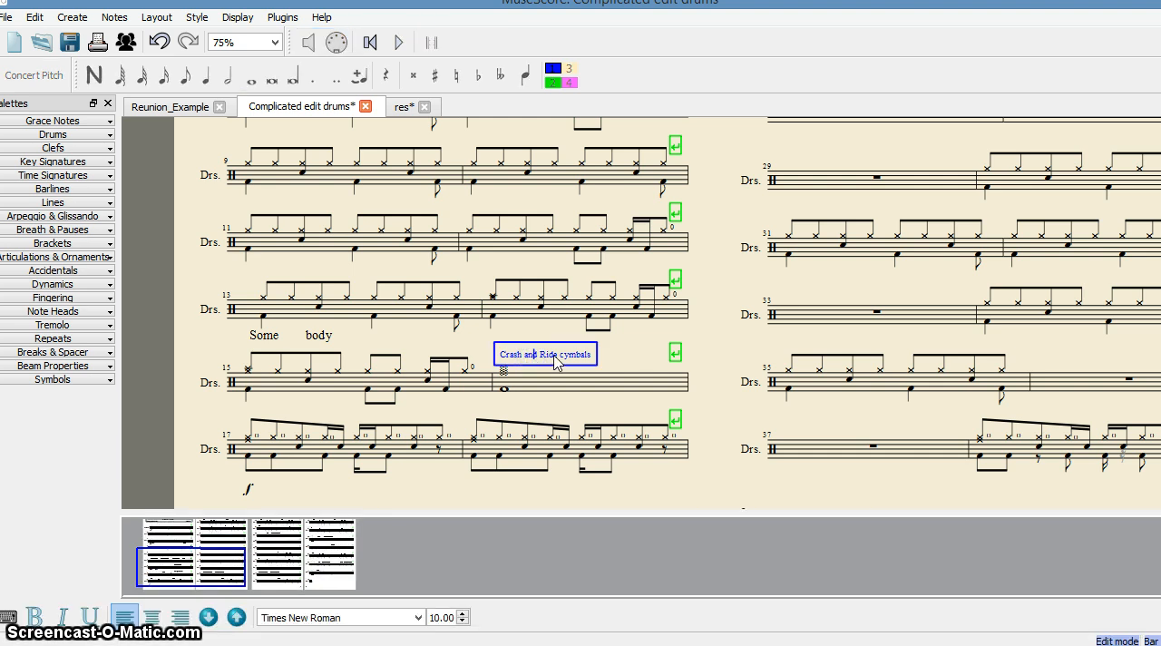
pyautogui.moveTo(579, 344)
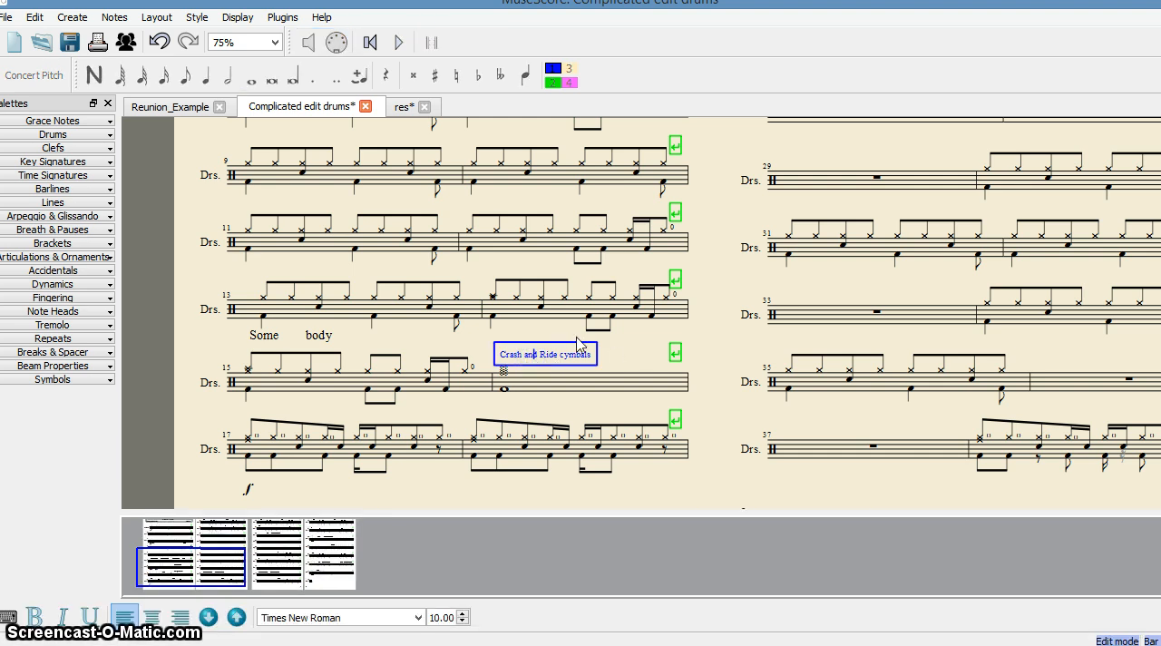
pyautogui.moveTo(612, 361)
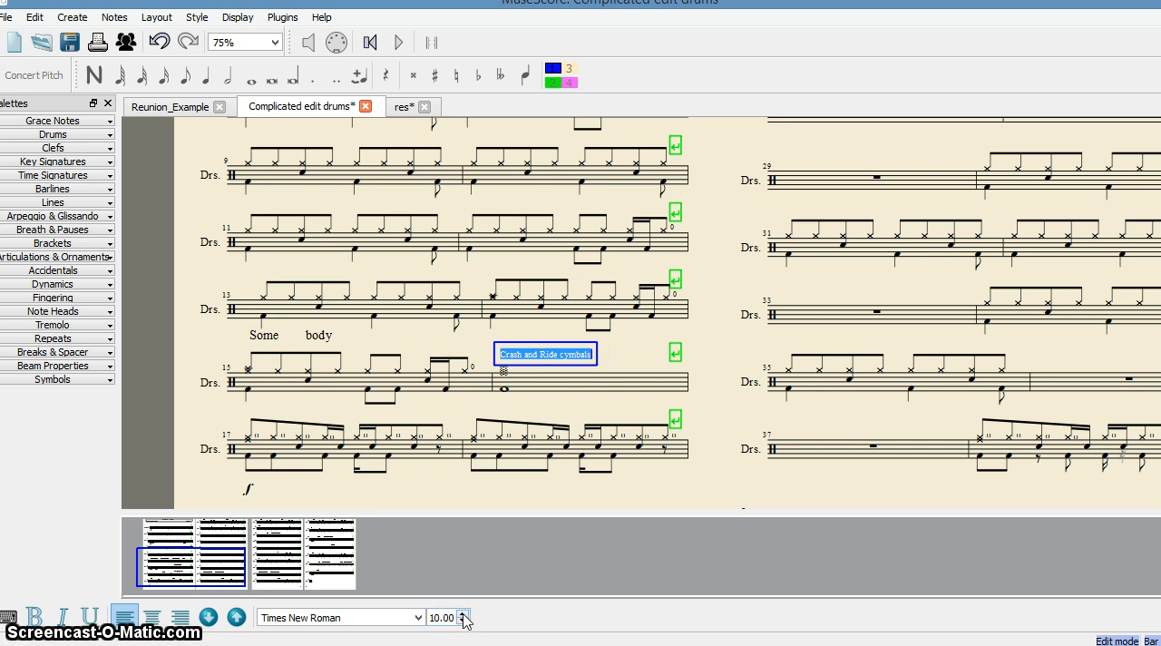
pyautogui.click(464, 613)
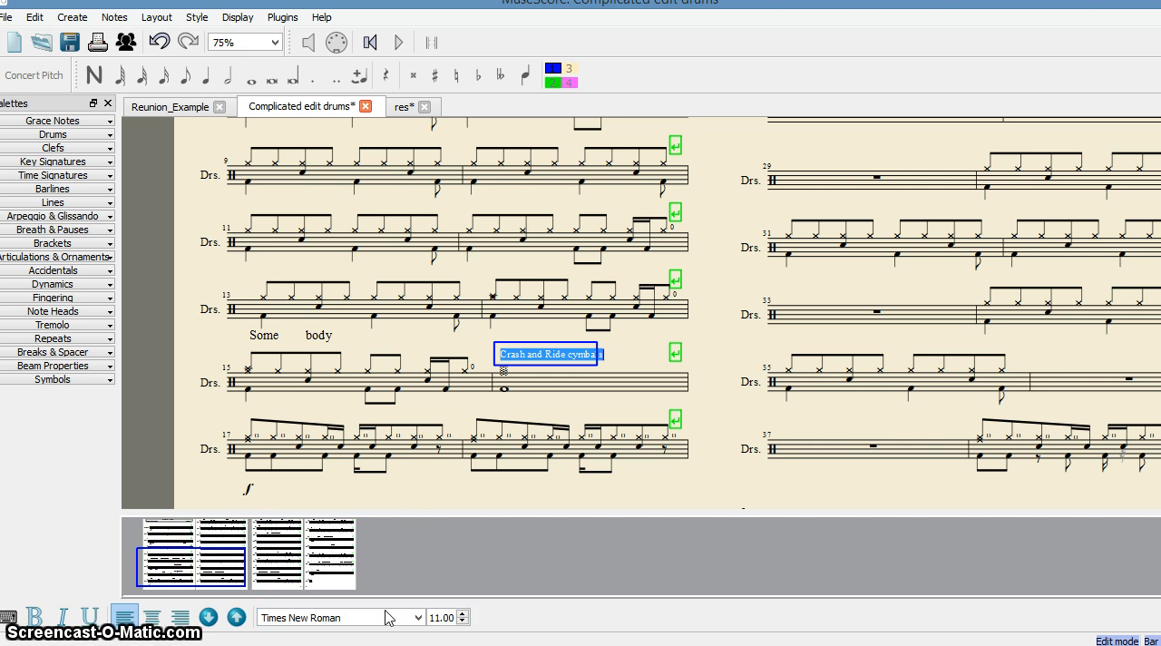
pyautogui.click(417, 617)
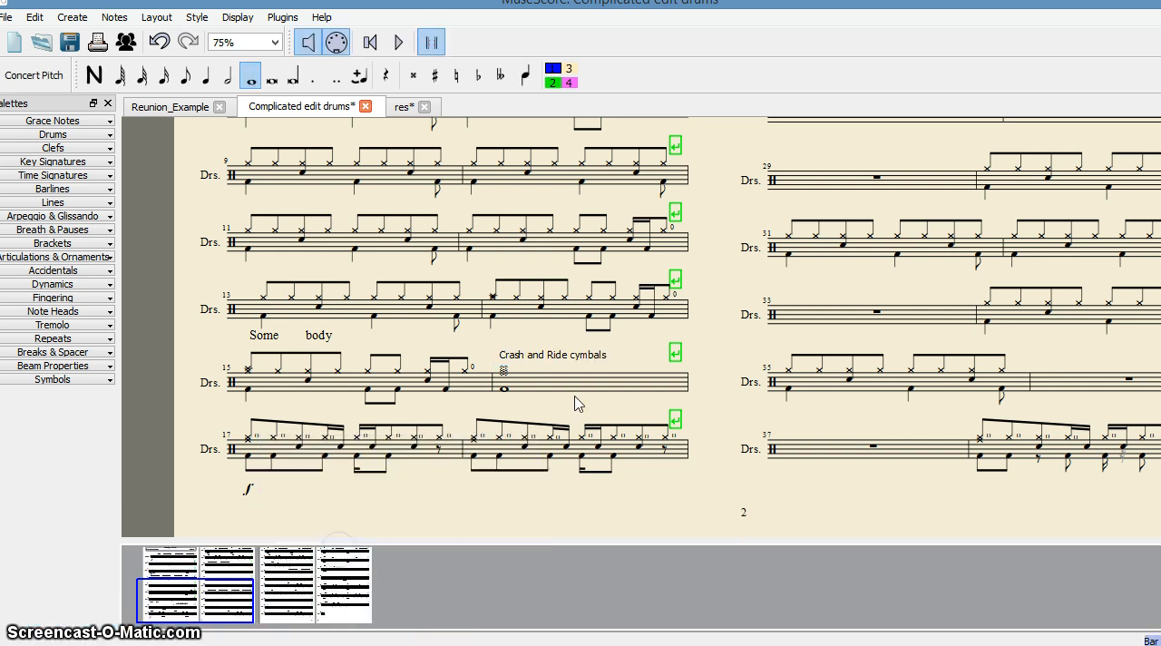
pyautogui.moveTo(555, 357)
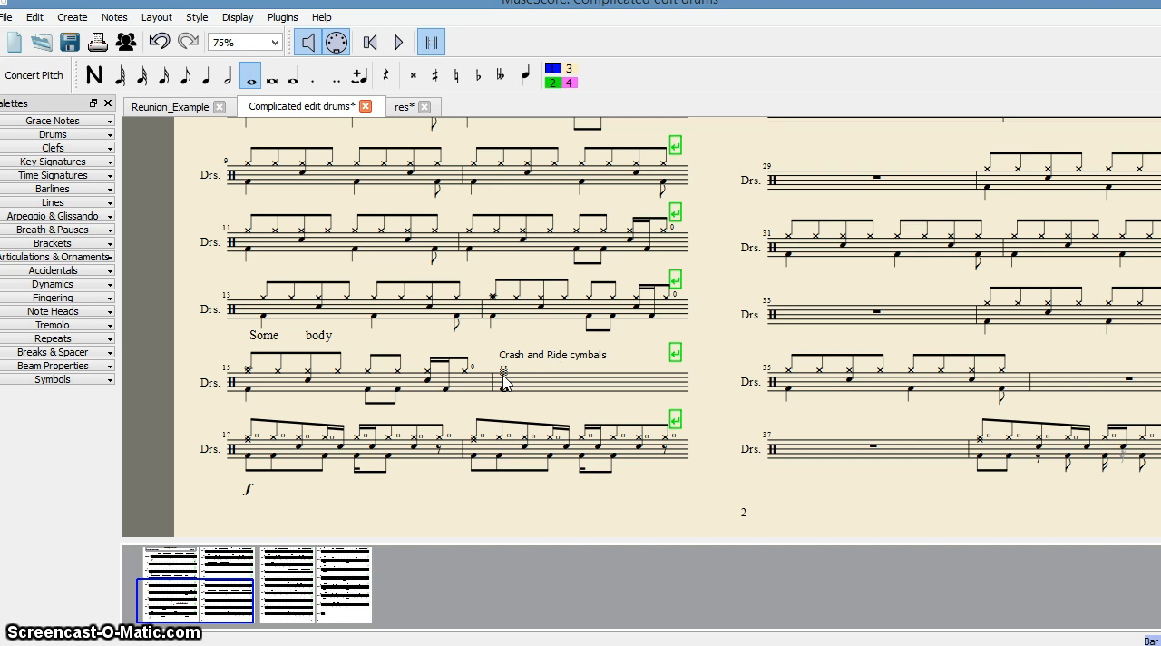
pyautogui.moveTo(557, 365)
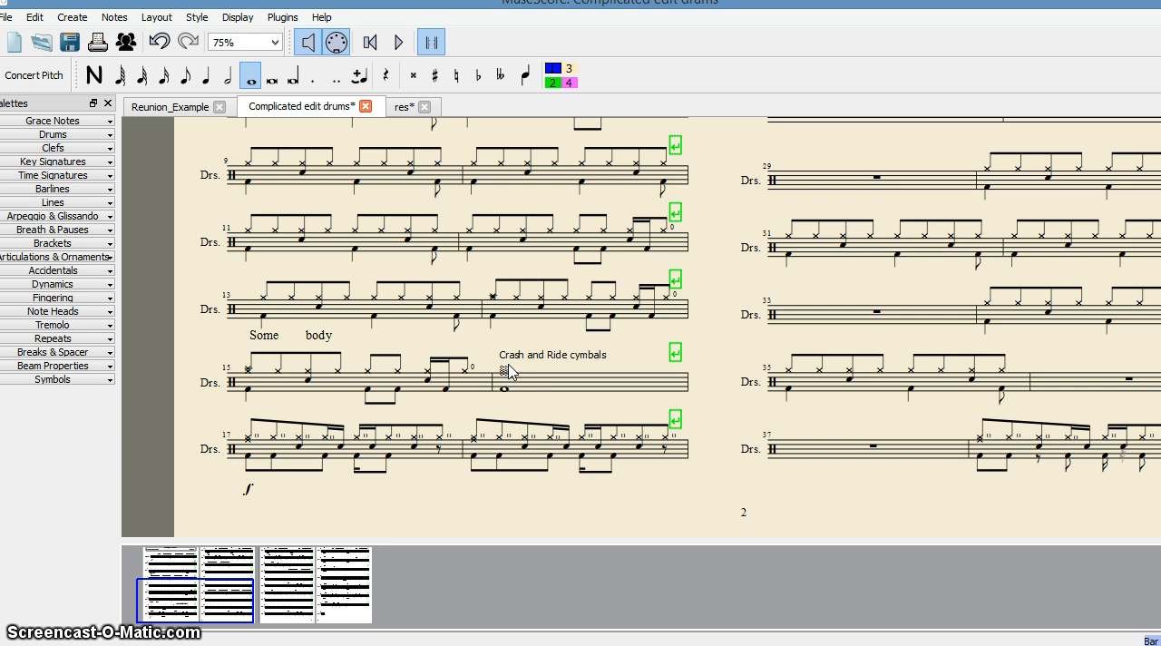
pyautogui.moveTo(477, 565)
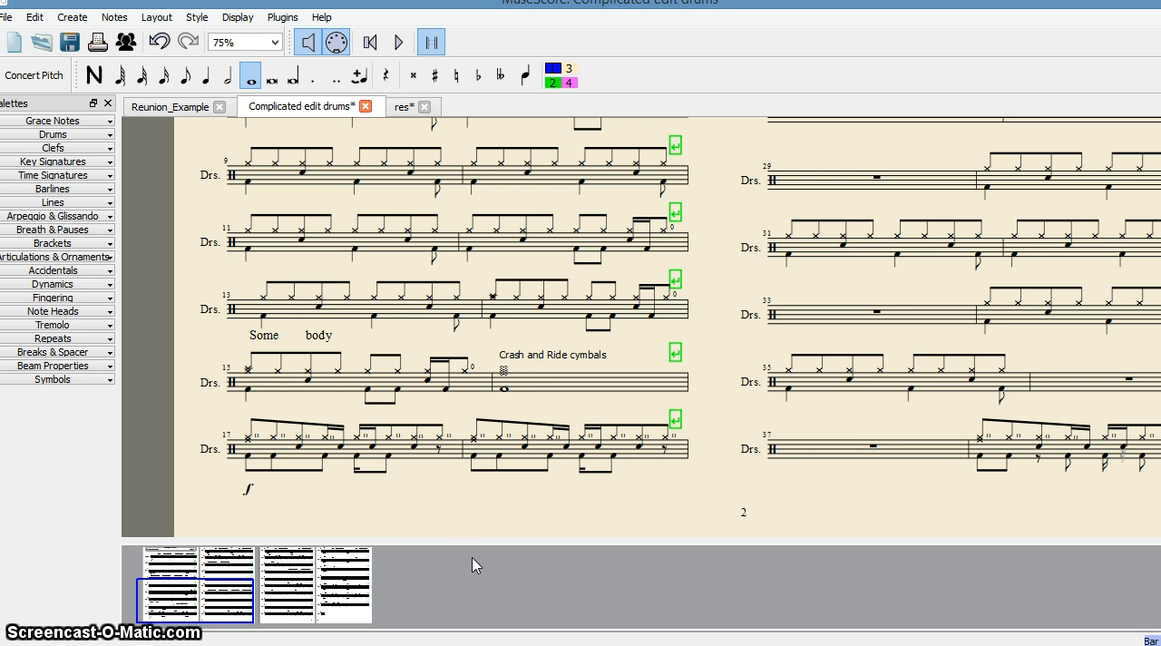
pyautogui.moveTo(443, 570)
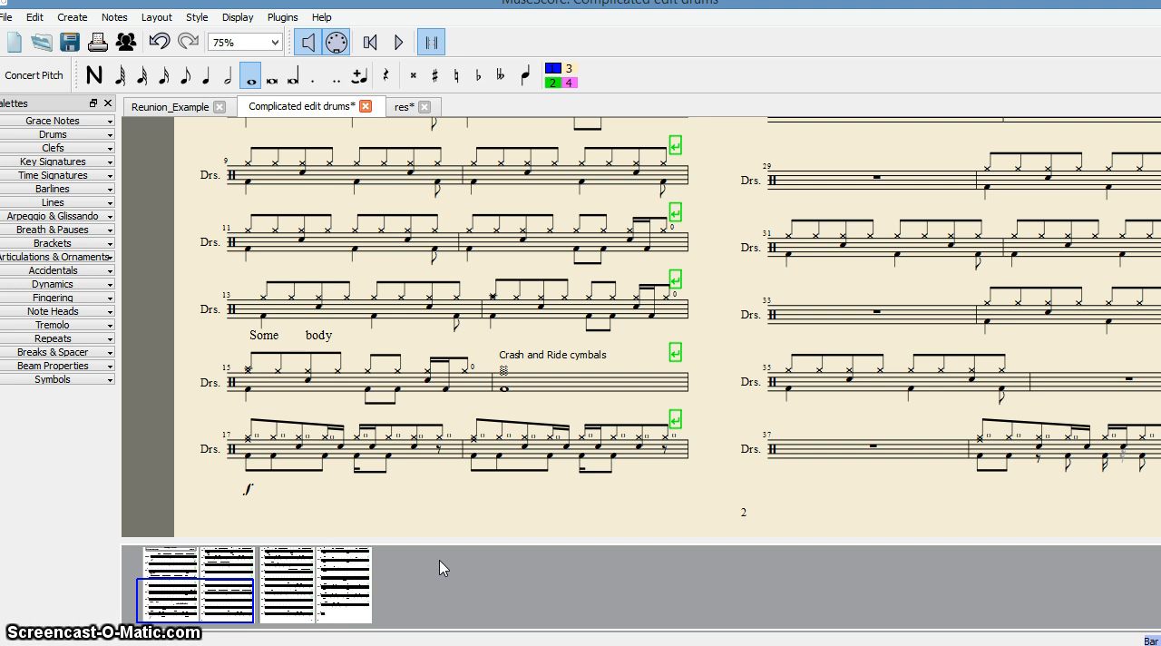
pyautogui.moveTo(418, 569)
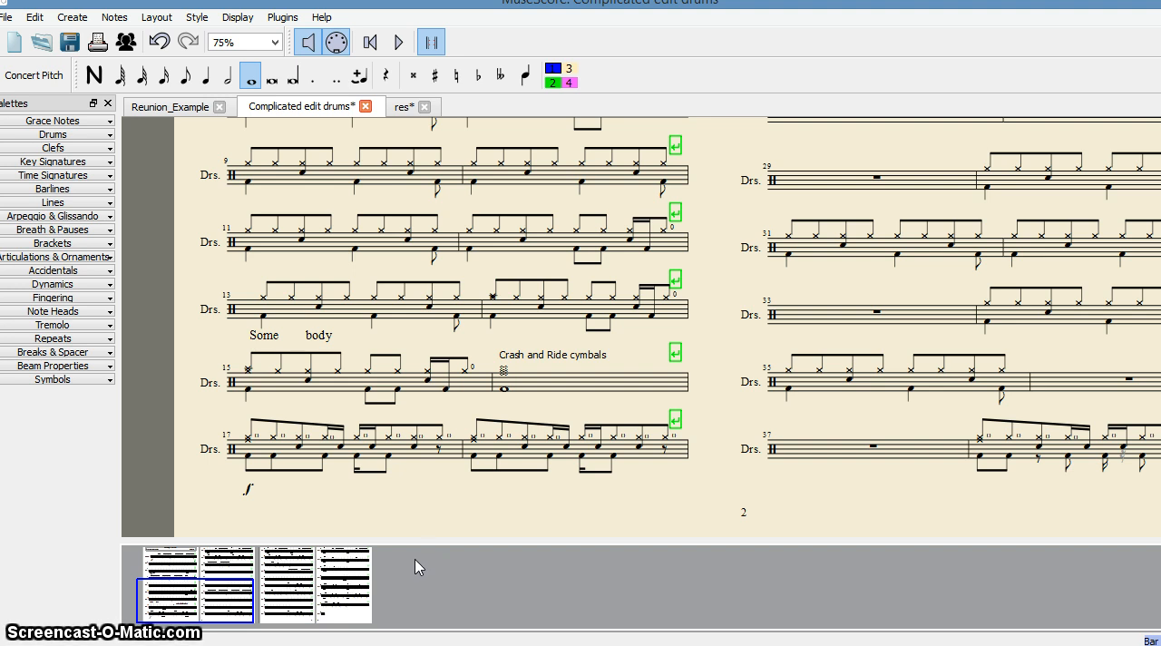